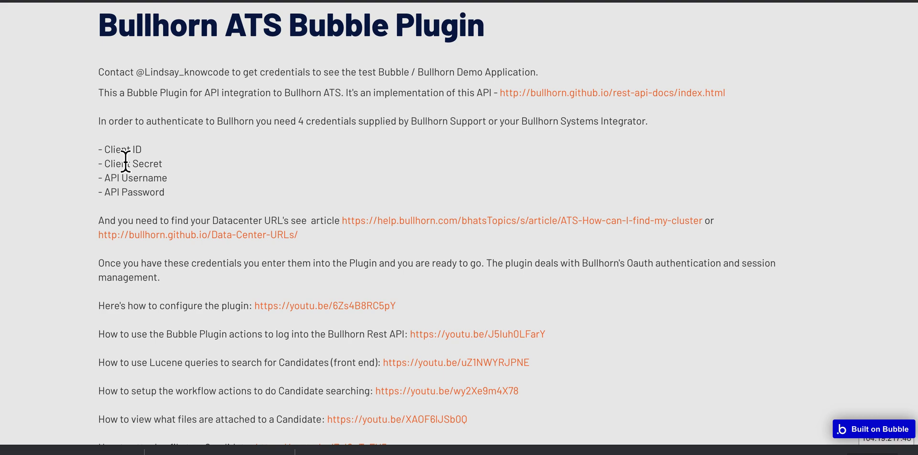
mouse_move(197, 235)
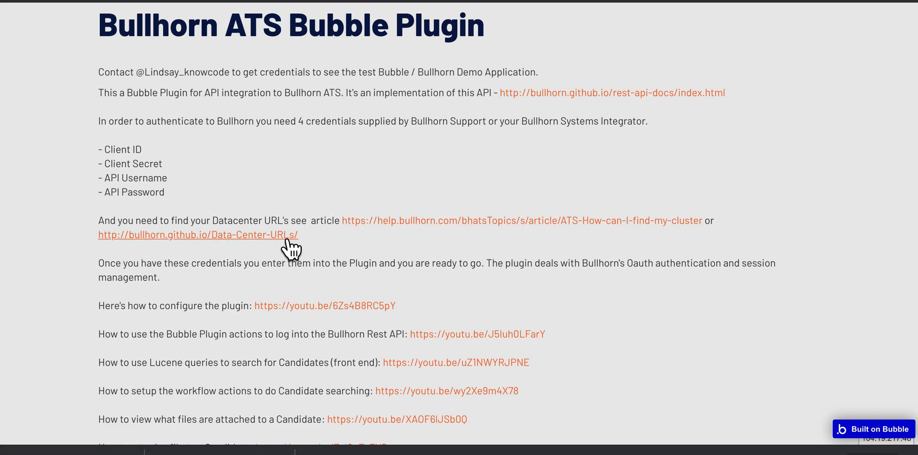
mouse_move(298, 243)
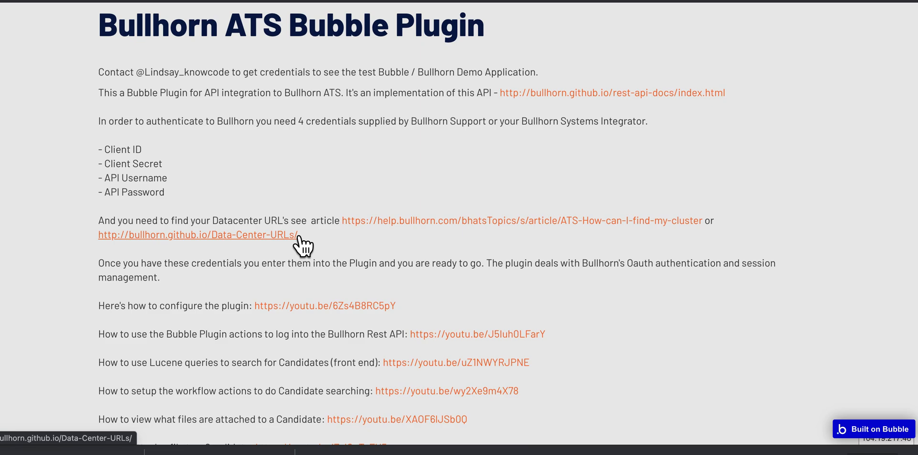
Scroll past the tutorial links down to the Bullhorn API section list, Authentication through Search for Candidates.
scroll(down, 3)
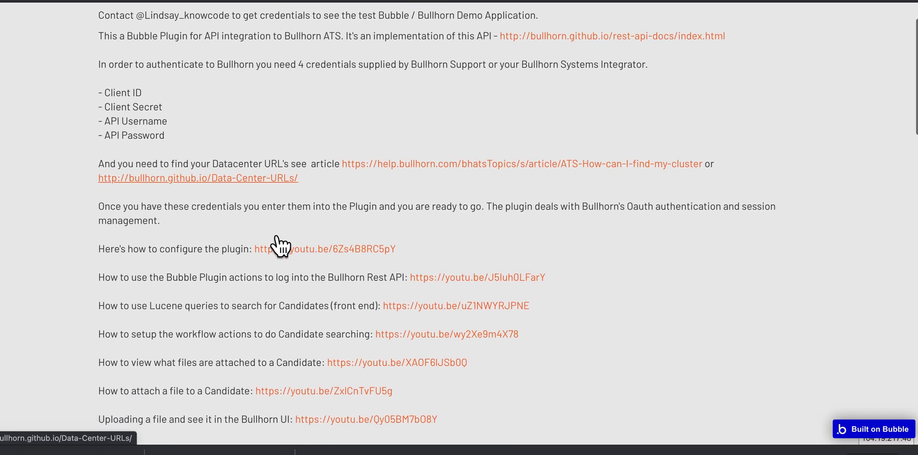
scroll(down, 3)
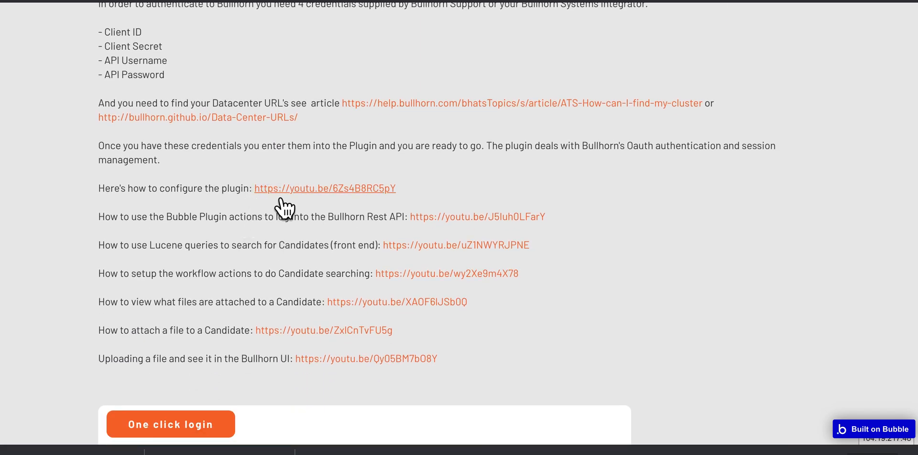
mouse_move(323, 270)
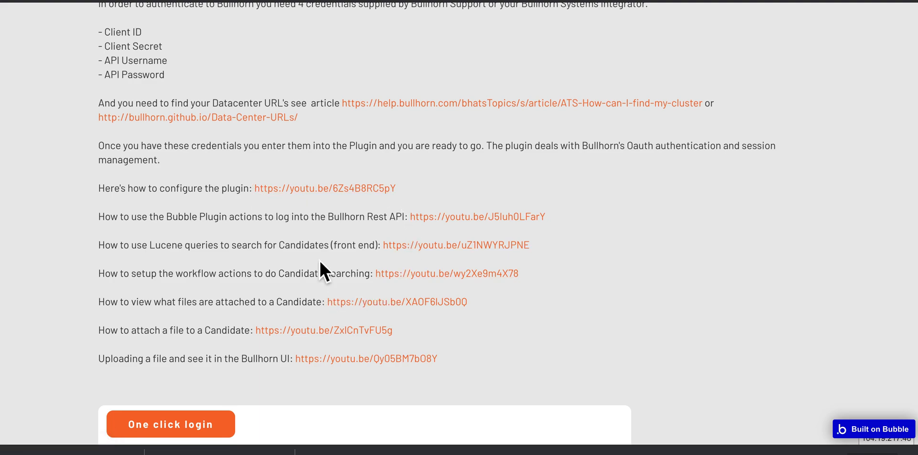
scroll(down, 3)
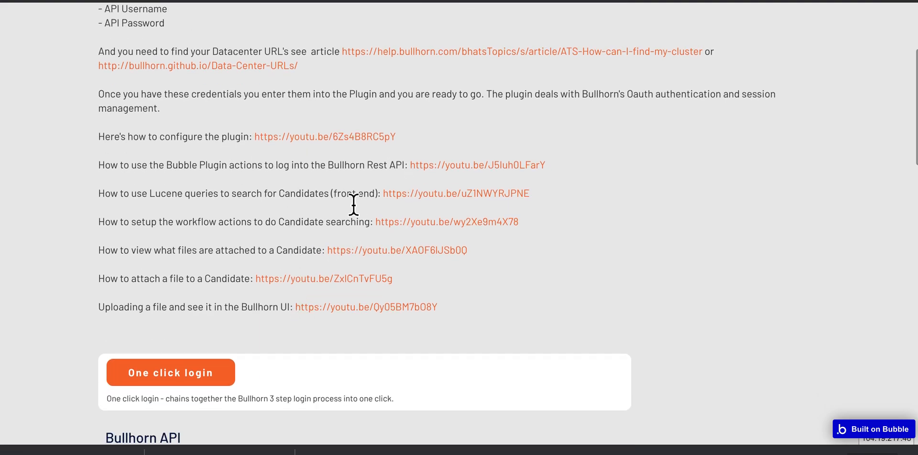
scroll(down, 3)
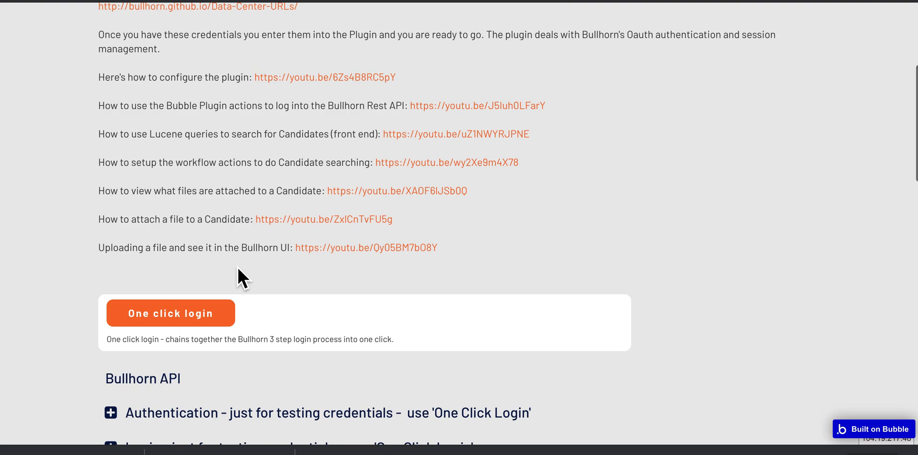
scroll(down, 3)
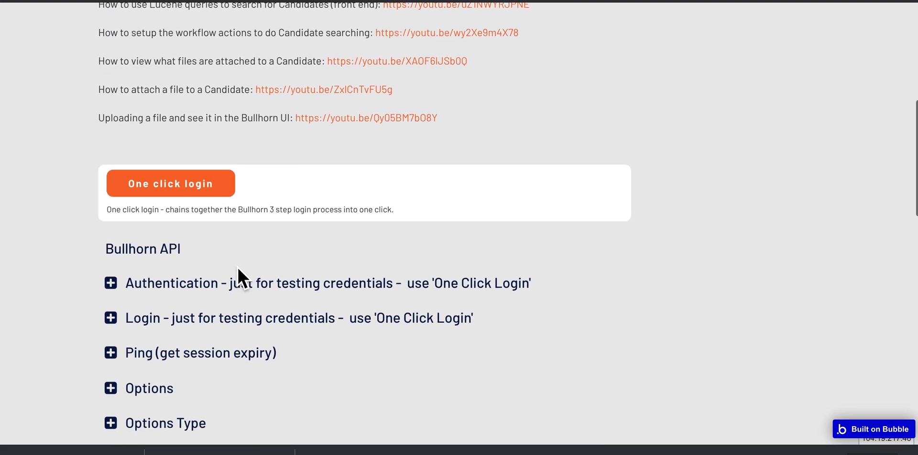
scroll(down, 3)
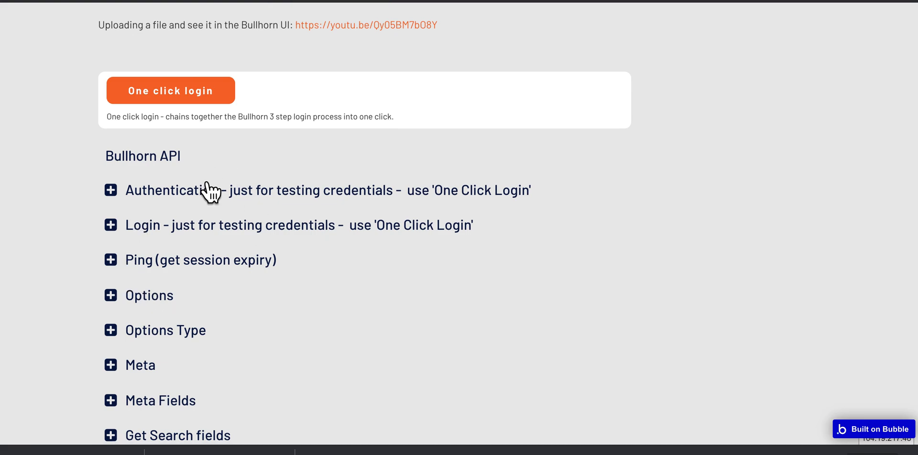
scroll(down, 3)
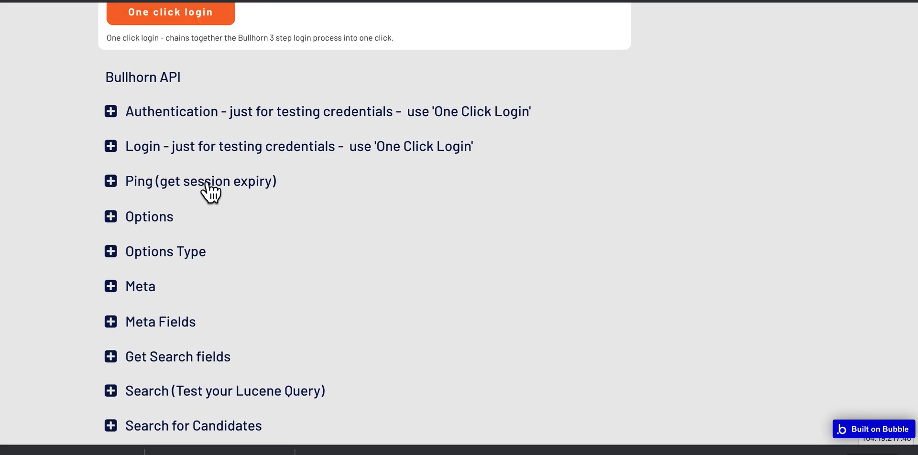
scroll(down, 3)
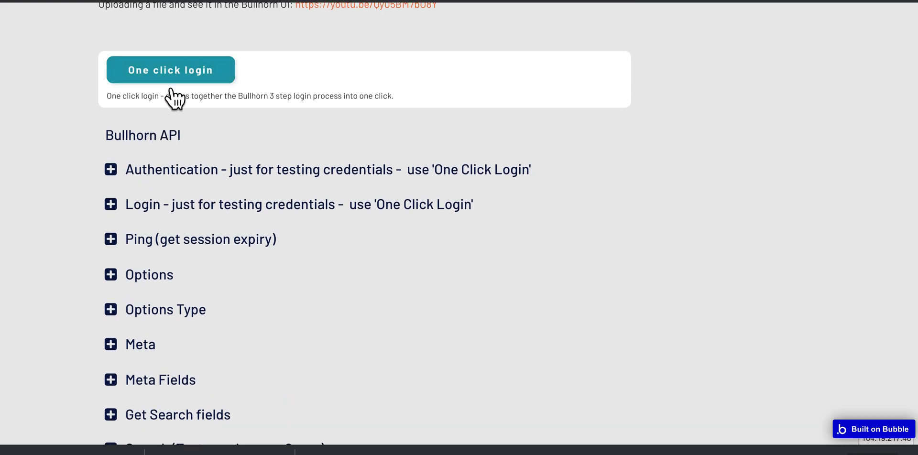
scroll(down, 3)
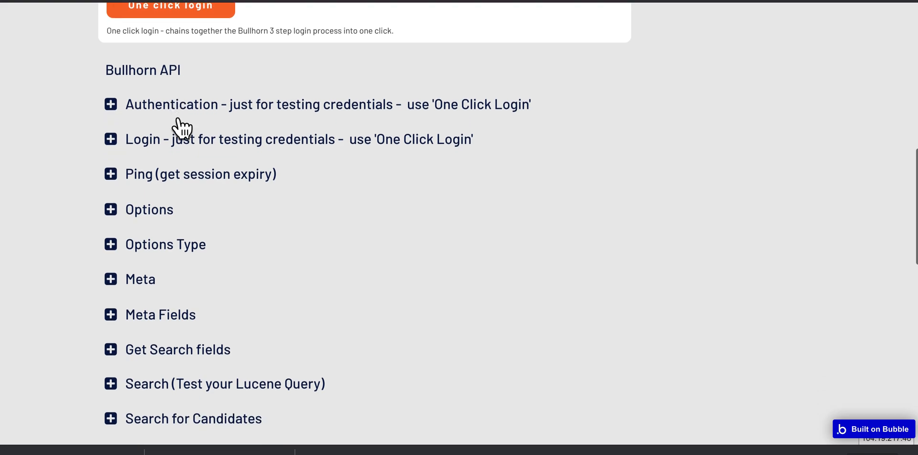
mouse_move(127, 184)
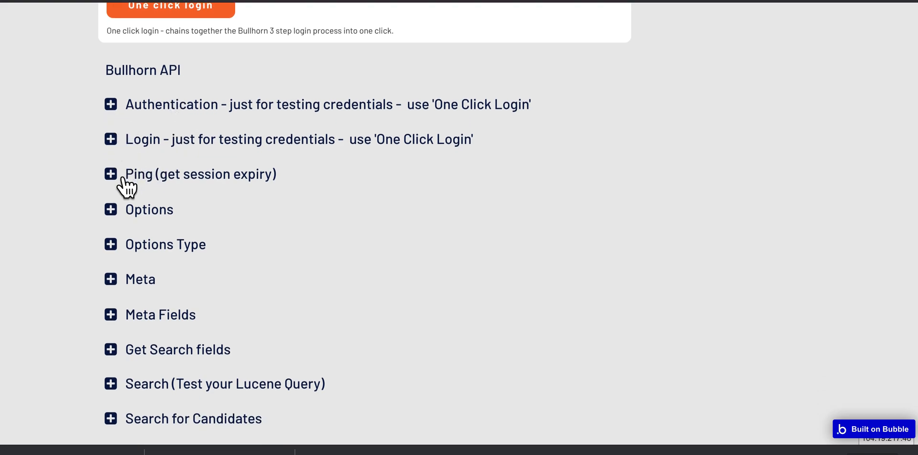
Expand Ping (get session expiry) to reveal its implementation link, Ping action and sessionExpires output.
click(110, 174)
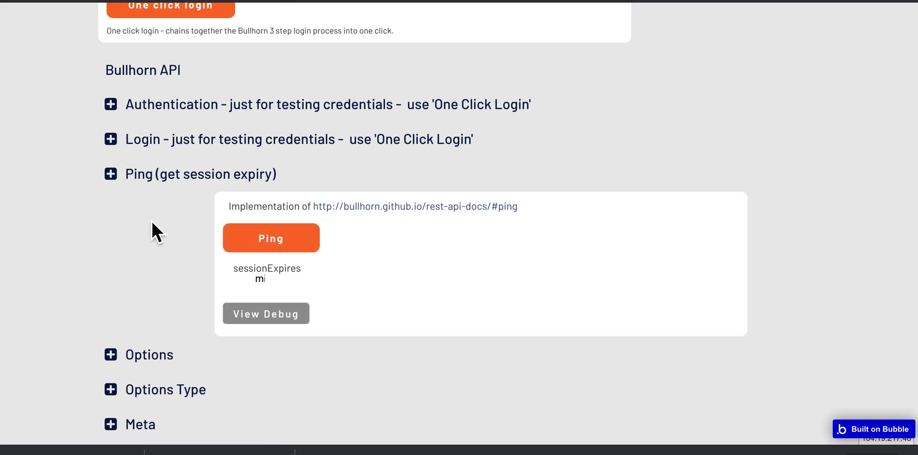
mouse_move(250, 215)
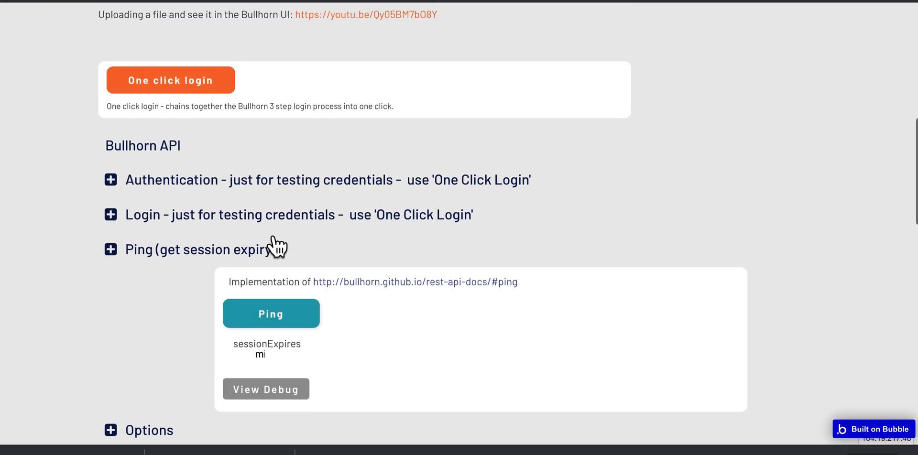
click(170, 80)
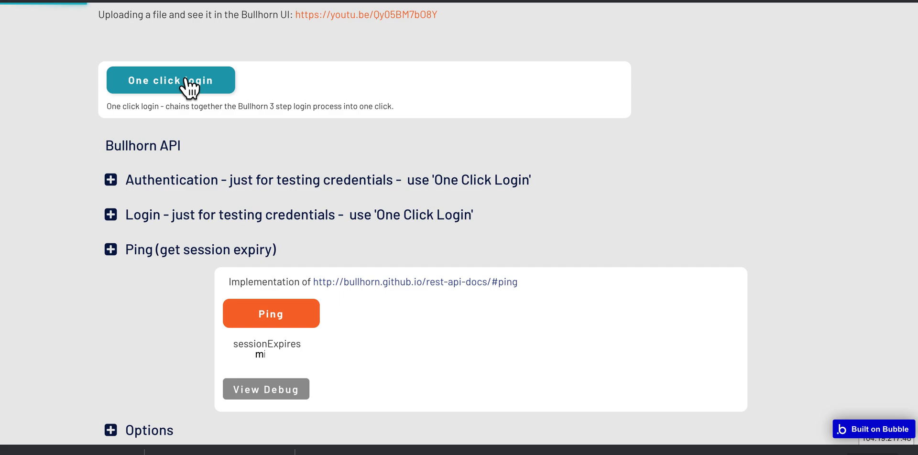
Run One click login so the page reports Logged in, session expiring in 9 minutes.
click(171, 80)
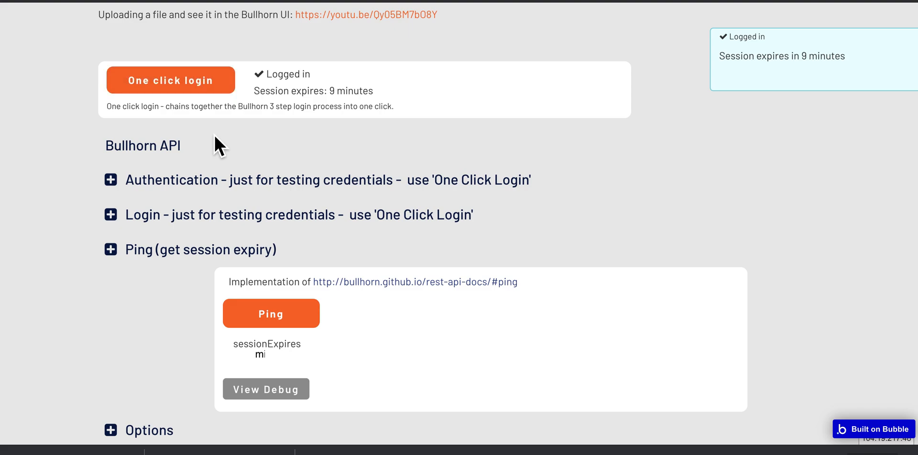
scroll(down, 3)
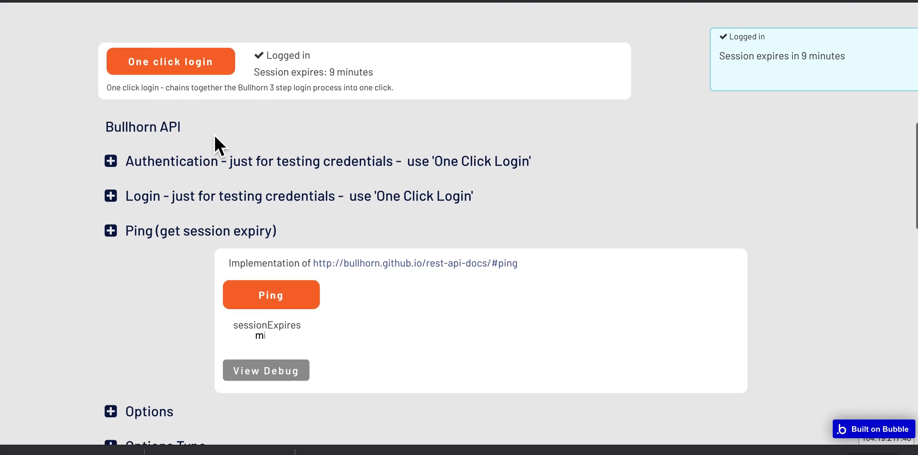
scroll(down, 3)
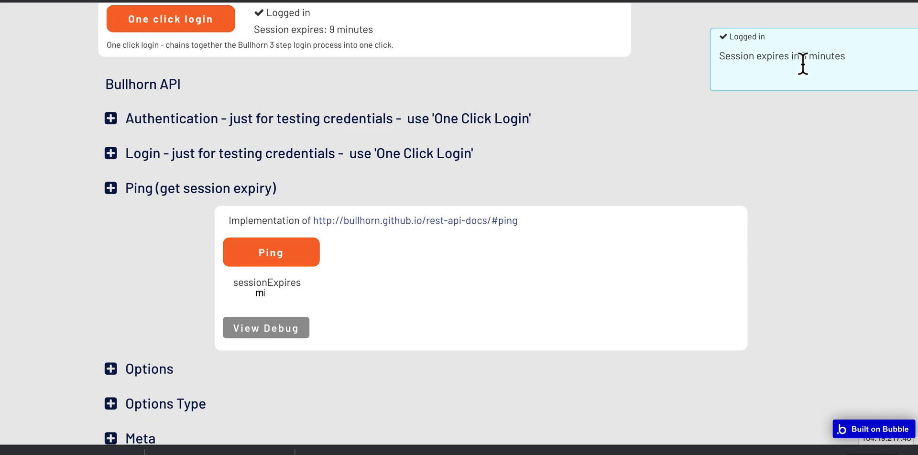
click(271, 251)
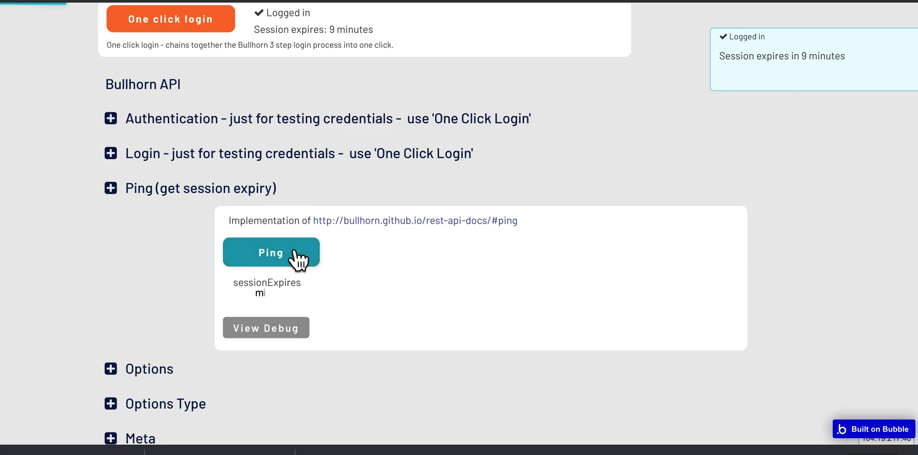
click(271, 252)
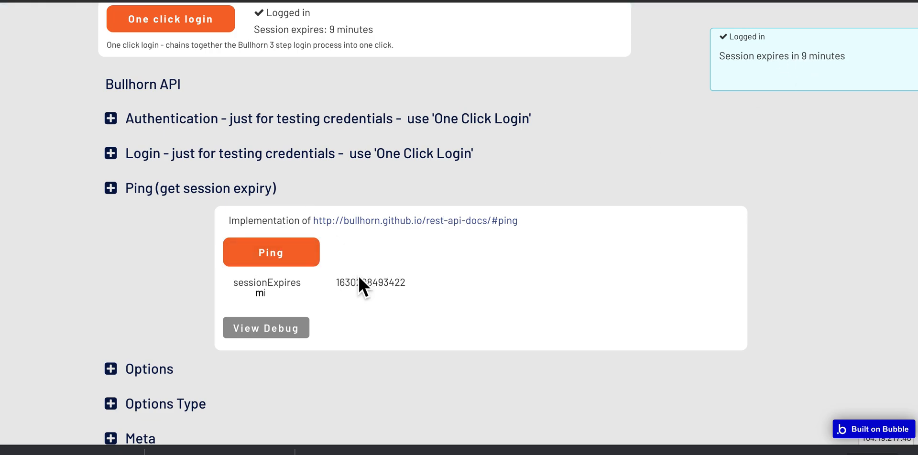
click(271, 253)
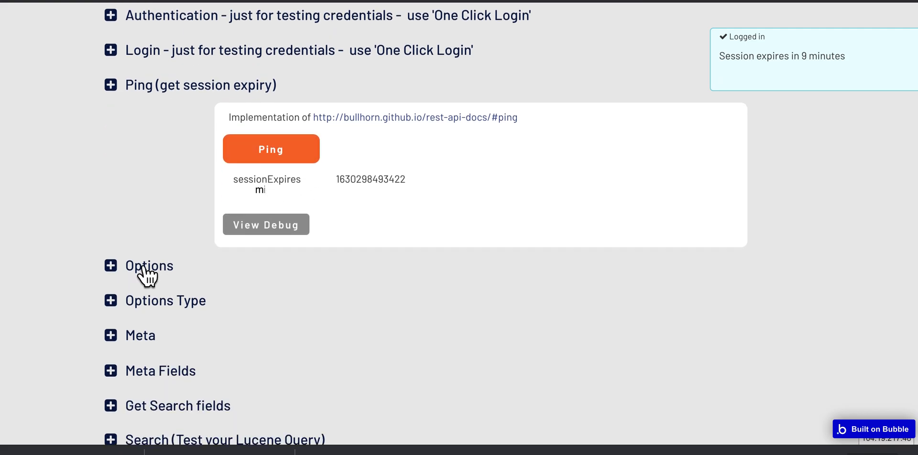
Expand Options and fetch the 86 options, e.g. AgreementLine and BusinessSector with REST URLs.
click(149, 266)
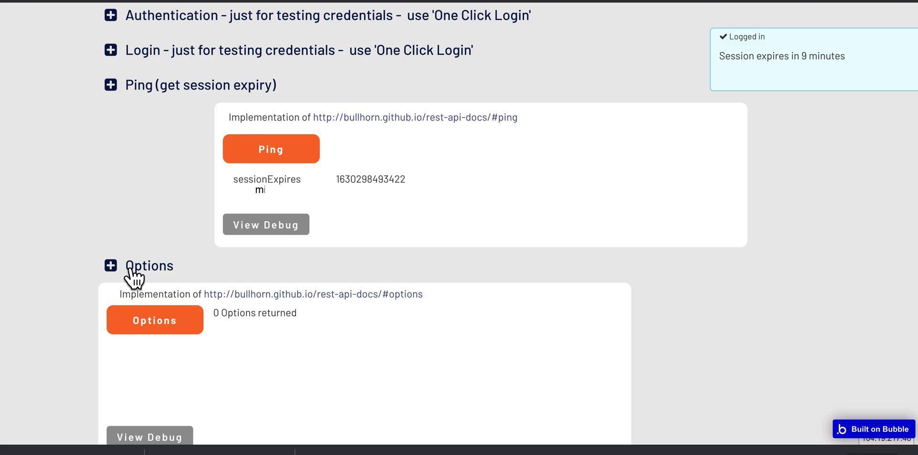
scroll(down, 3)
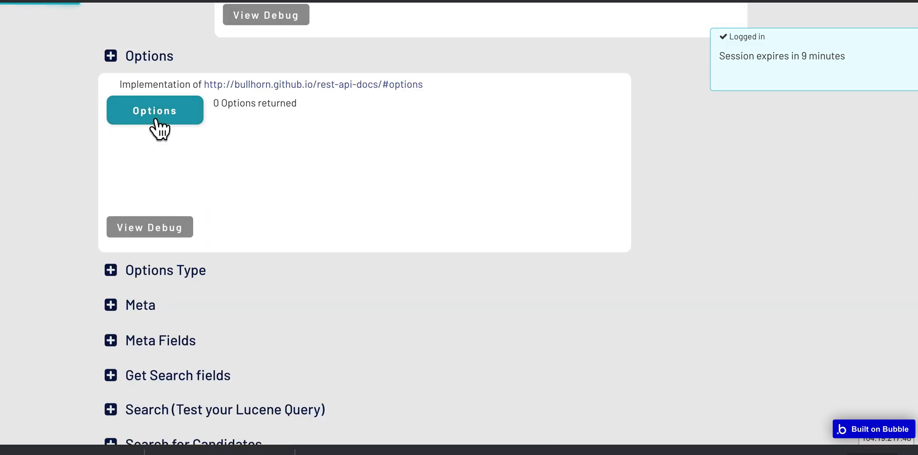
click(154, 110)
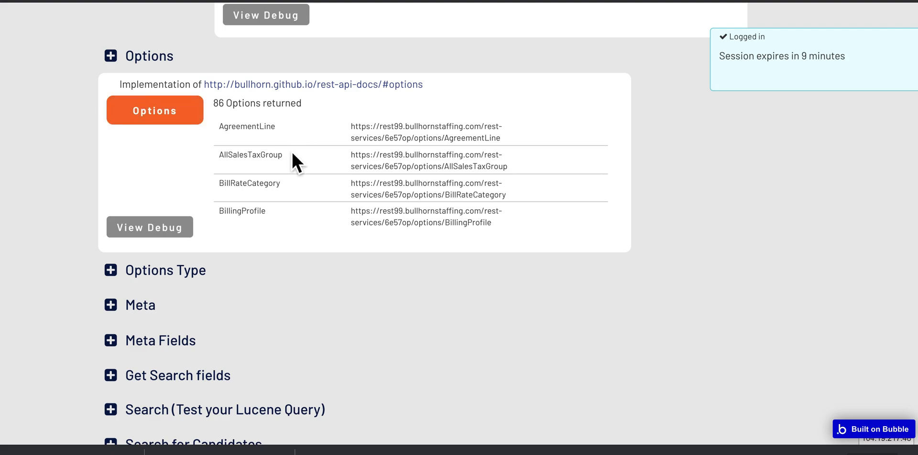
mouse_move(398, 103)
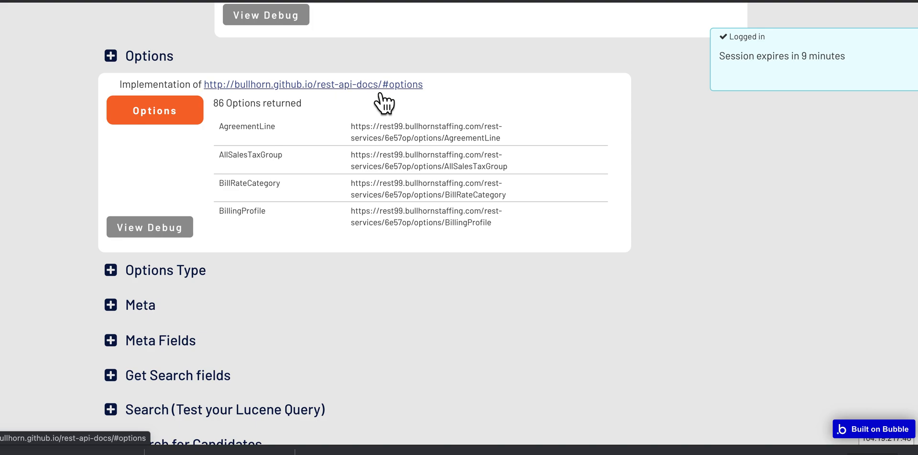
scroll(down, 3)
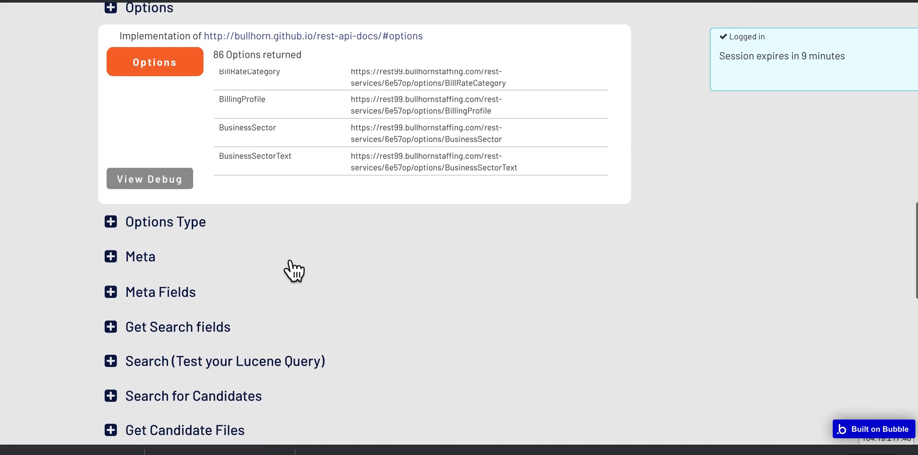
Expand Options Type and Meta, then run Meta, which returns 0 options.
click(110, 222)
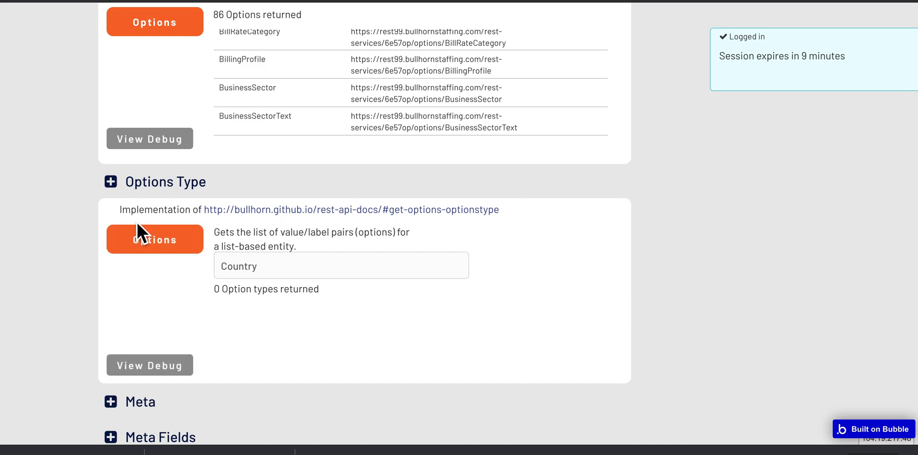
scroll(down, 3)
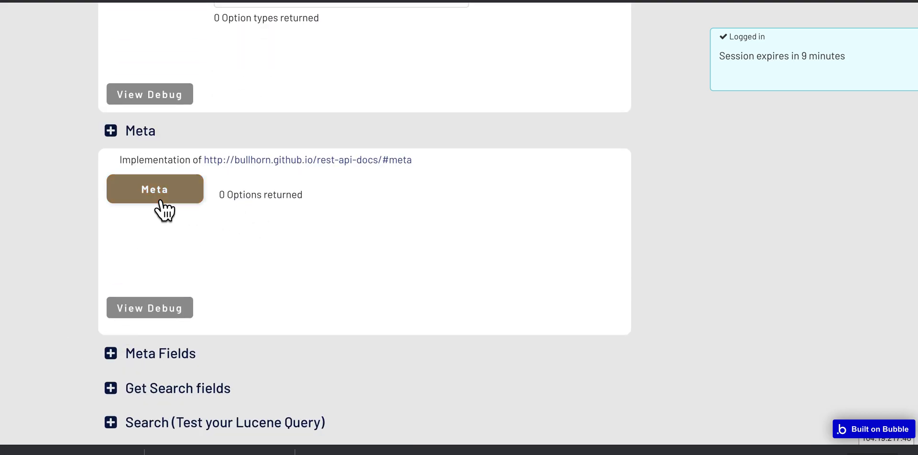
click(155, 188)
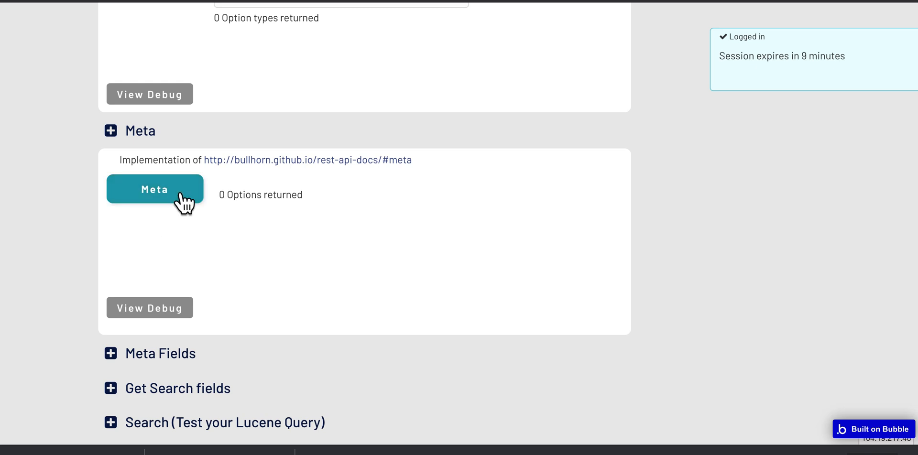
click(155, 188)
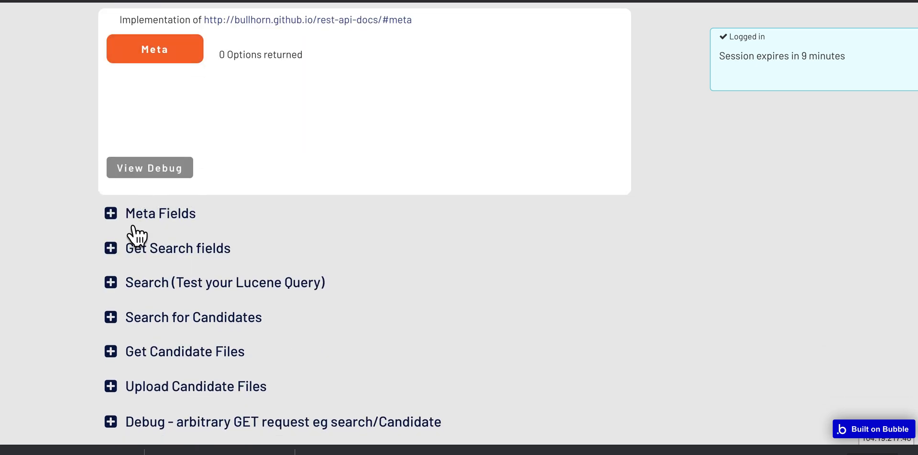
mouse_move(134, 270)
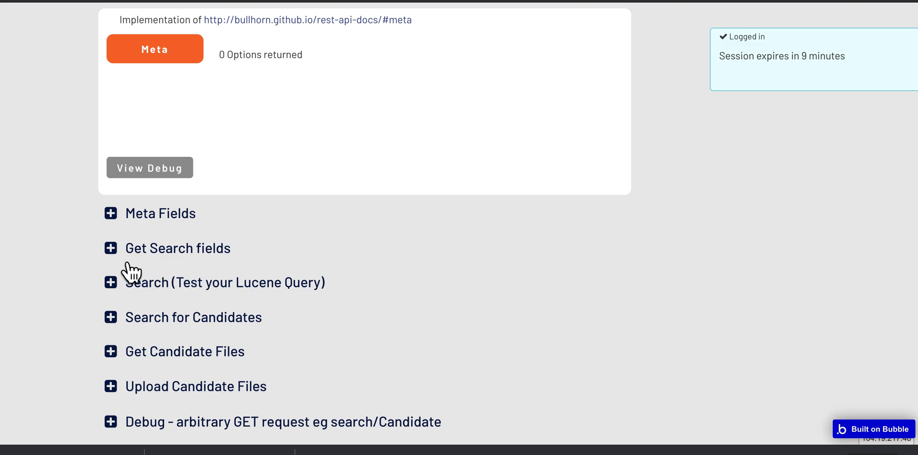
Expand Get Search fields and fetch the 331 Candidate search fields.
click(111, 248)
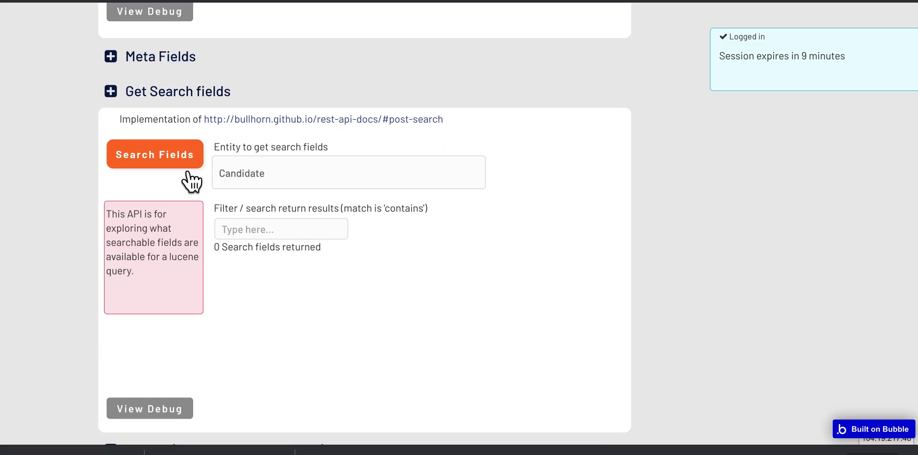
click(155, 154)
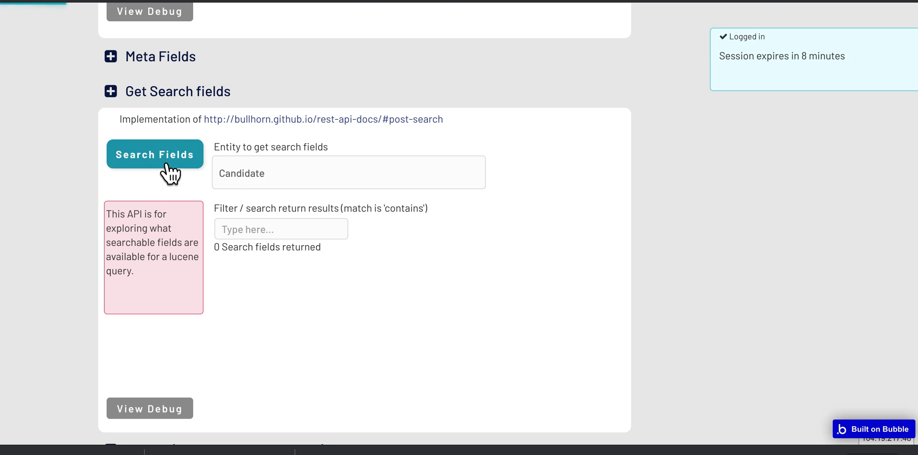
click(155, 154)
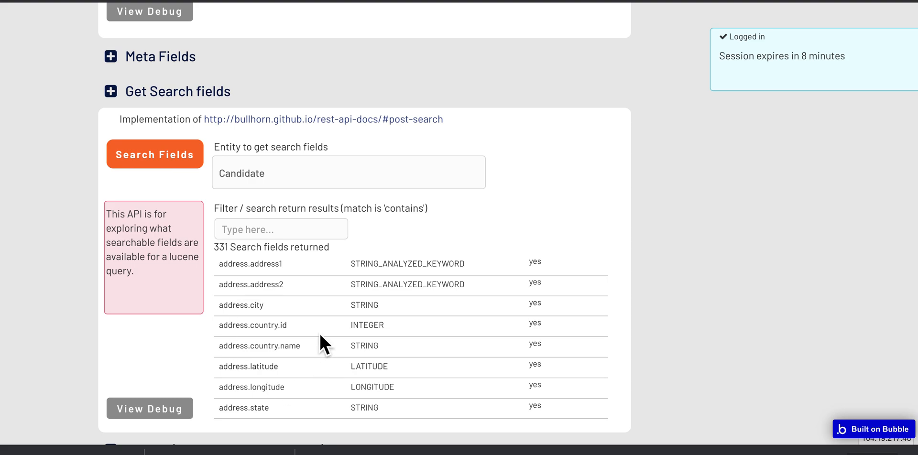
Filter the field list by 'name' to show fields like leads.name and owner.name.
click(281, 228)
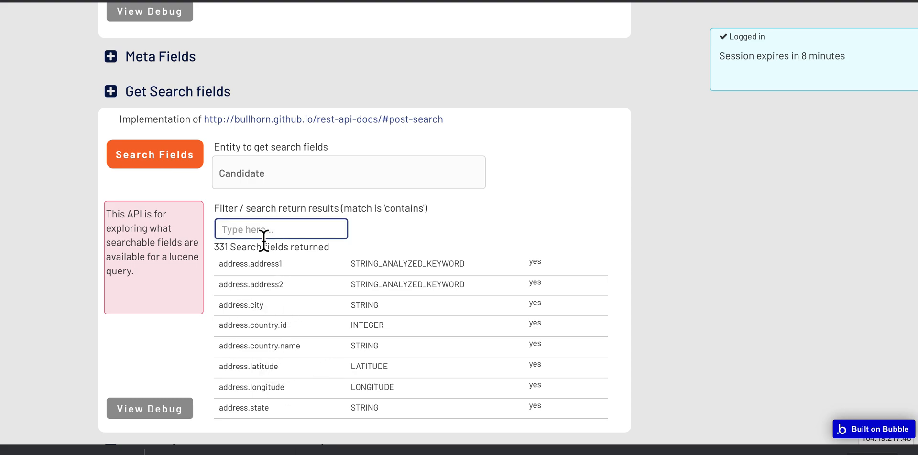
text(n)
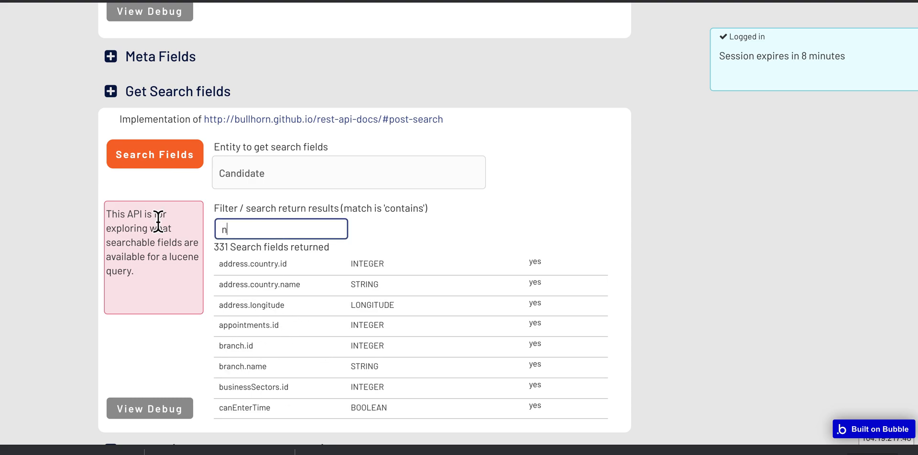
text(ame)
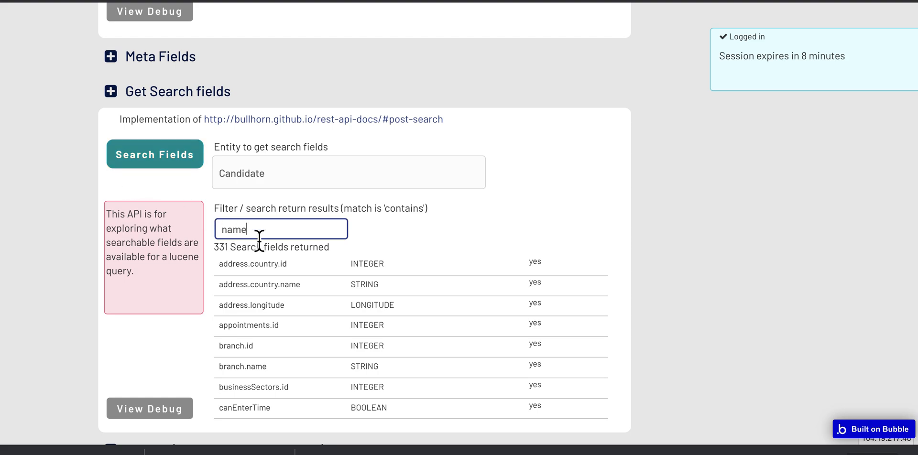
click(154, 153)
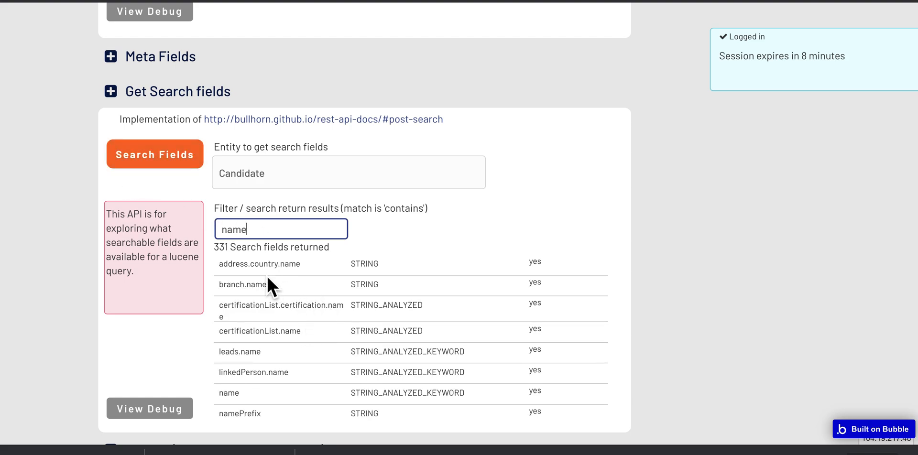
mouse_move(240, 295)
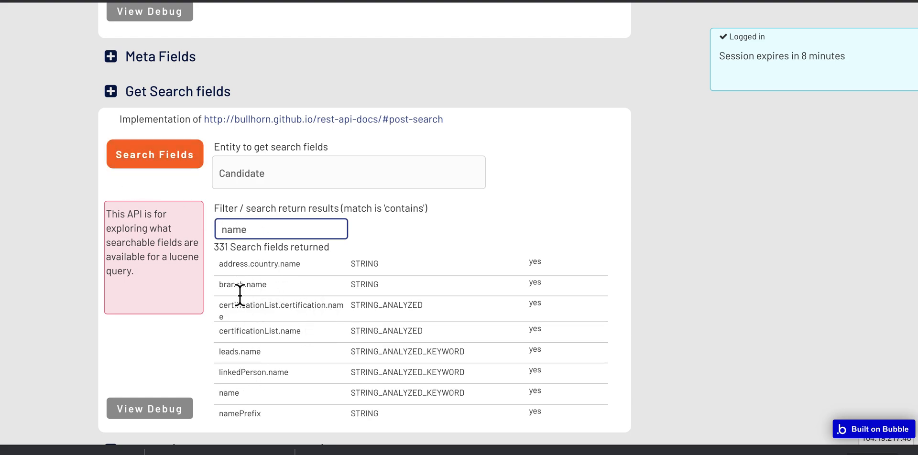
scroll(down, 3)
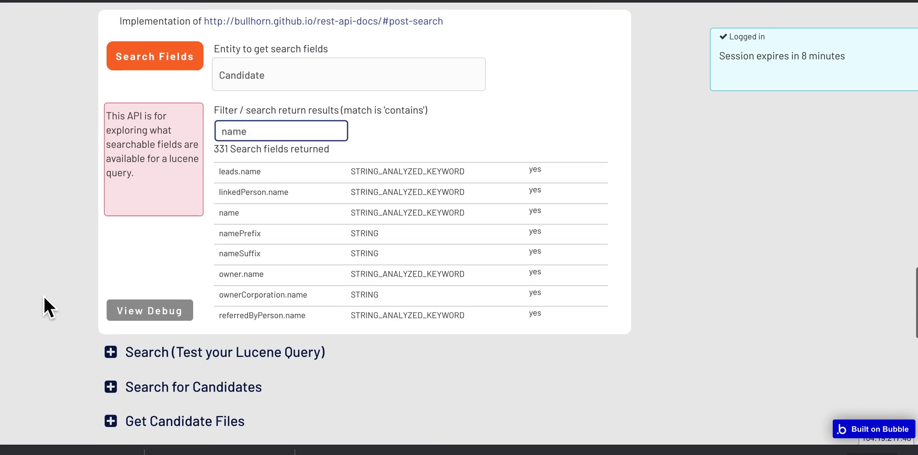
Scroll to Search for Candidates showing query name:A* and phone:816* with count 10.
scroll(down, 3)
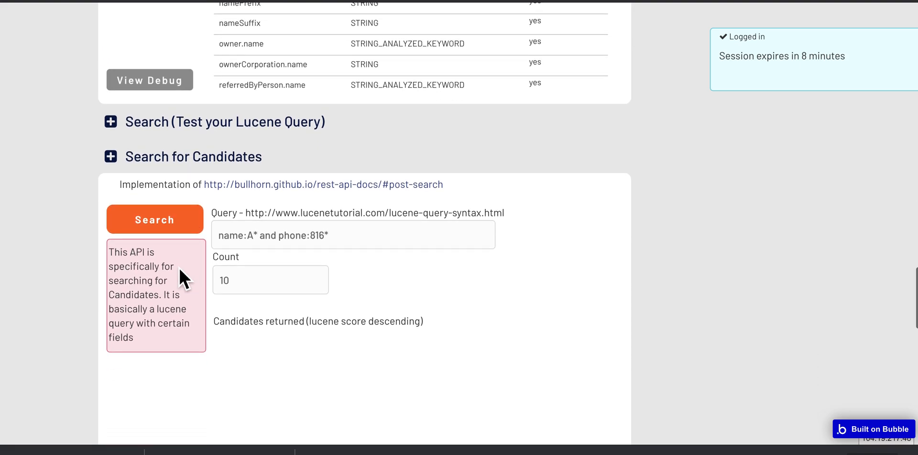
scroll(down, 3)
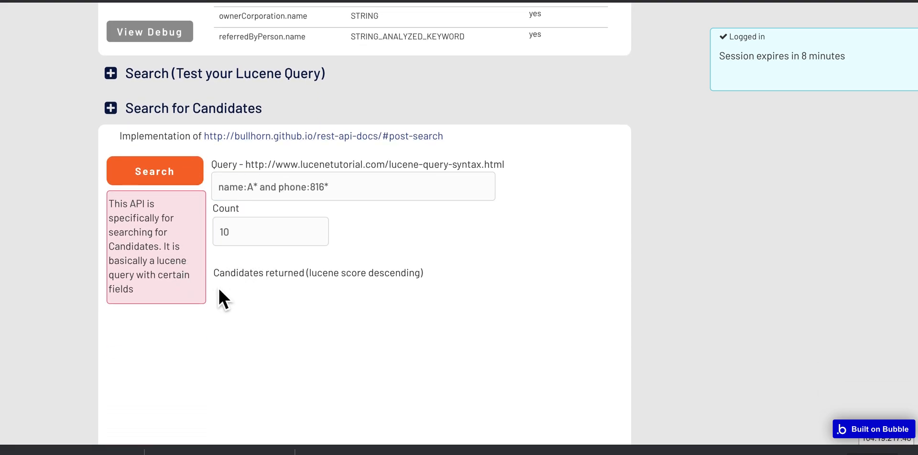
scroll(down, 3)
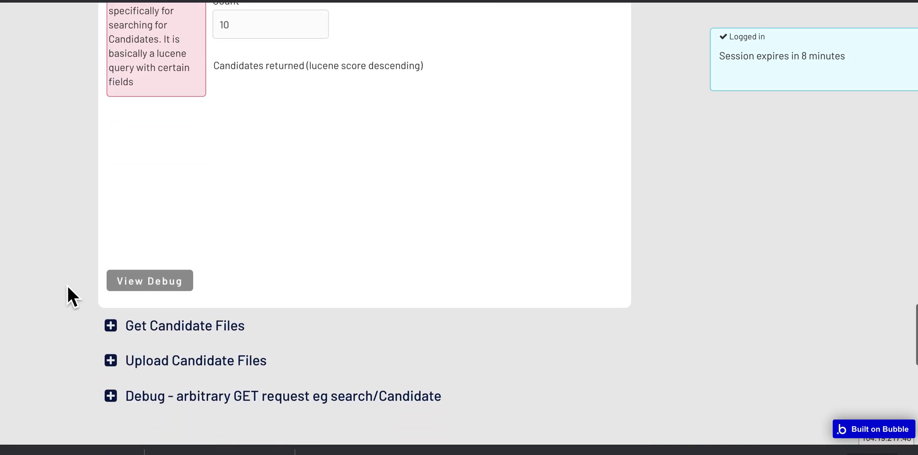
scroll(down, 3)
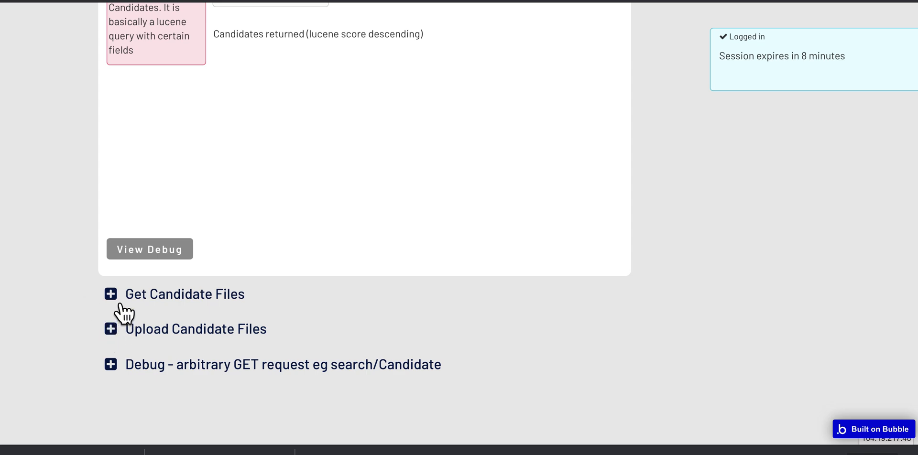
mouse_move(158, 309)
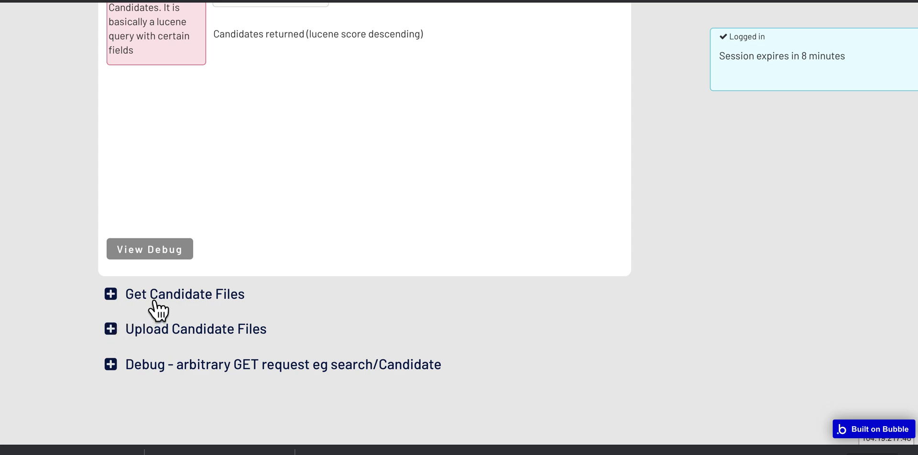
Expand Get Candidate Files and list candidate 1262879's resume and two test uploads.
click(184, 294)
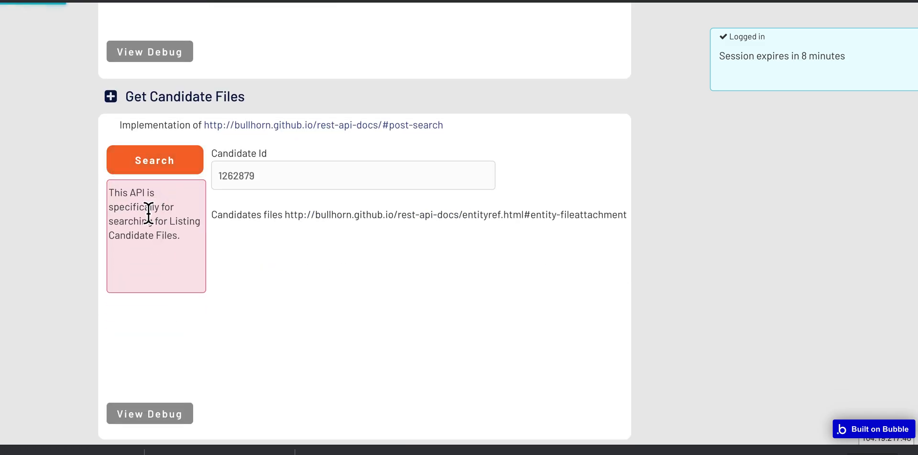
click(155, 159)
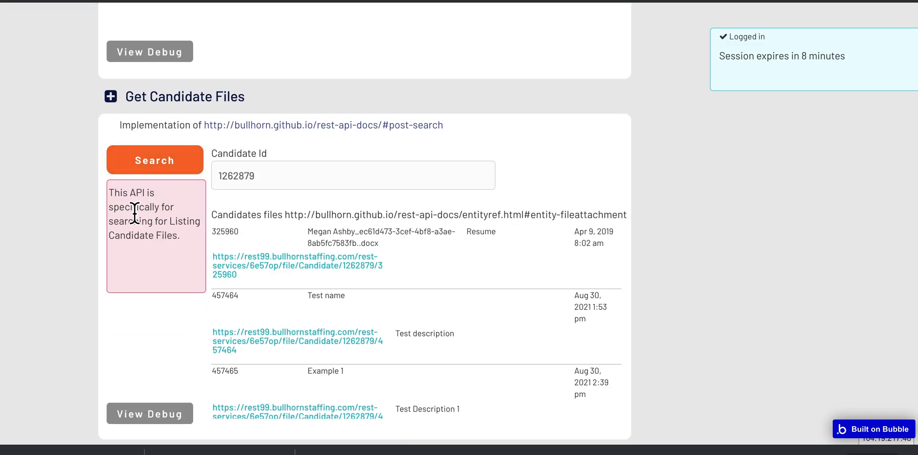
scroll(down, 3)
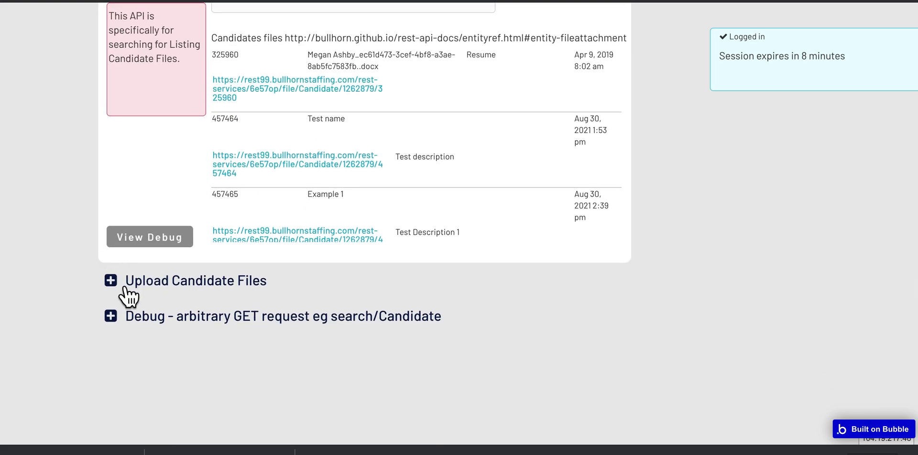
click(111, 280)
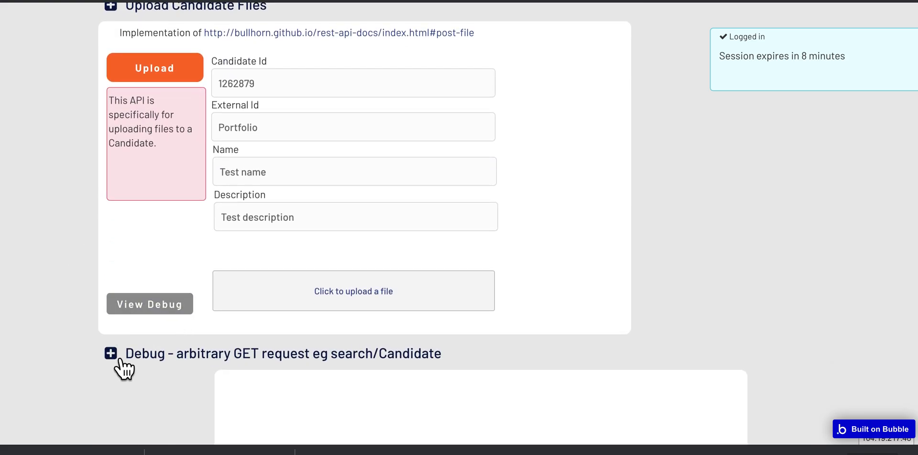
click(111, 353)
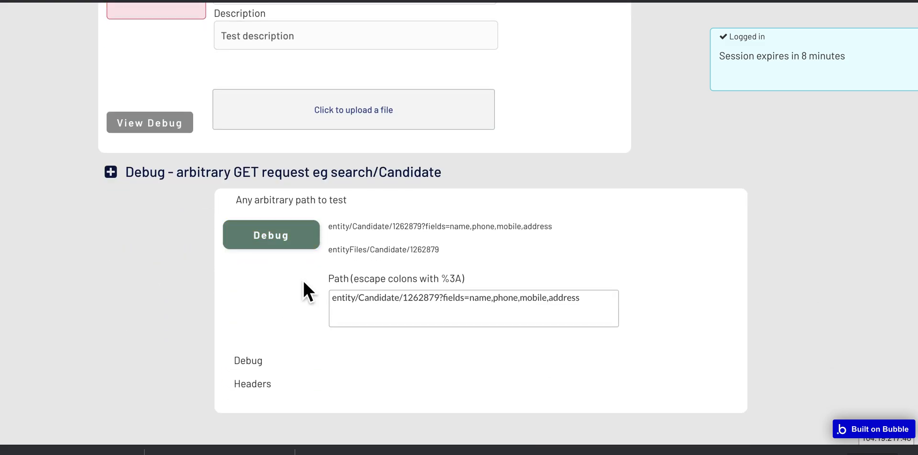